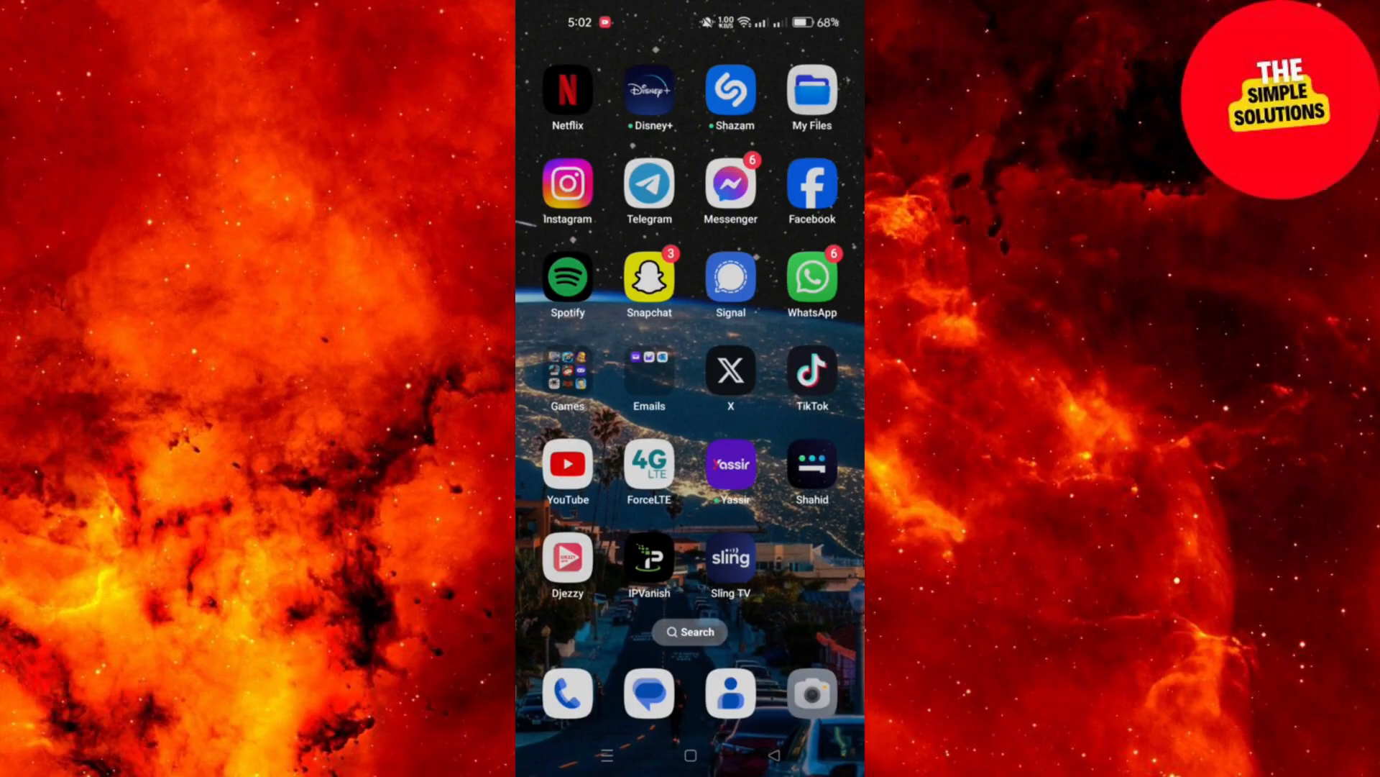
Step: Launch YouTube from the home screen, then return to the launcher's main page
{"action": "left_click", "coordinate": [568, 463]}
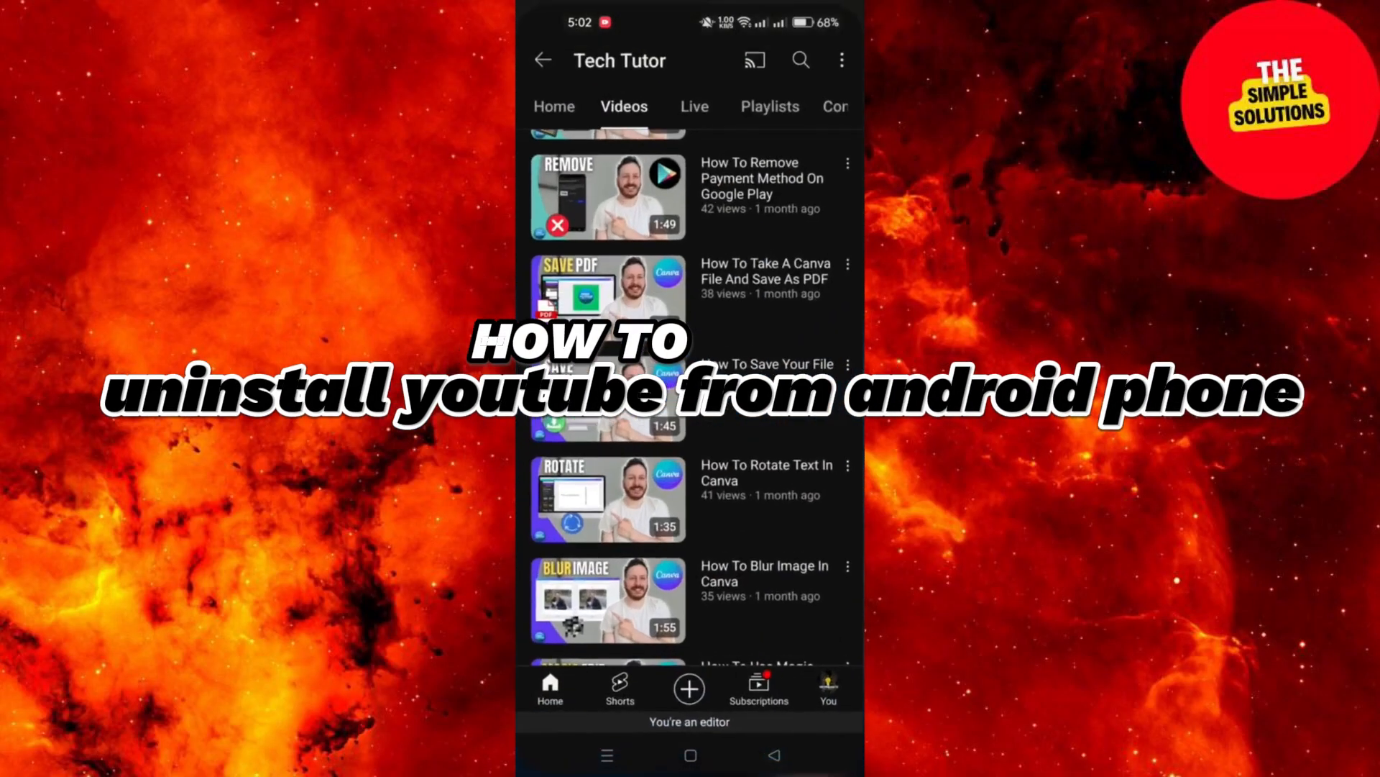
{"action": "left_click", "coordinate": [690, 755]}
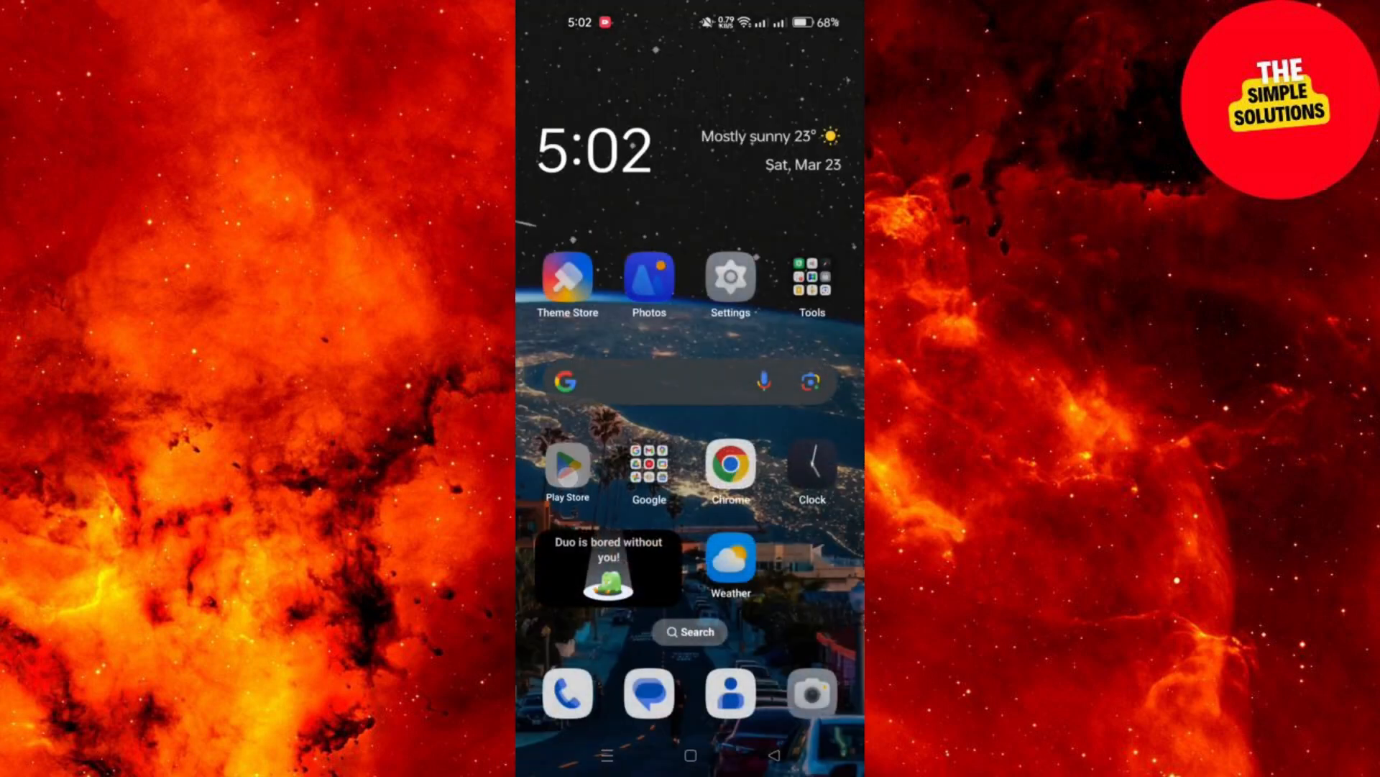
Step: Launch Play Store and reach its Help & feedback page from the account menu
{"action": "left_click", "coordinate": [568, 467]}
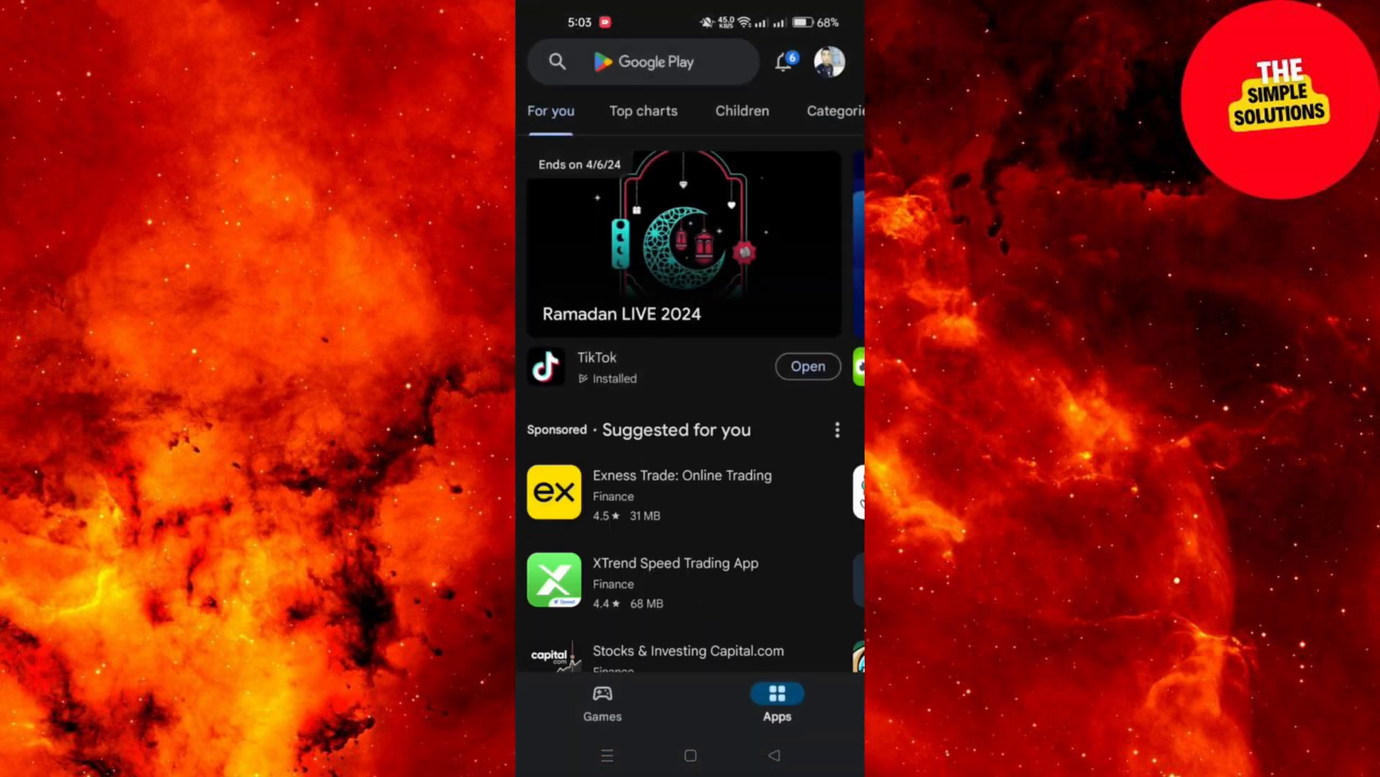
{"action": "left_click", "coordinate": [644, 62]}
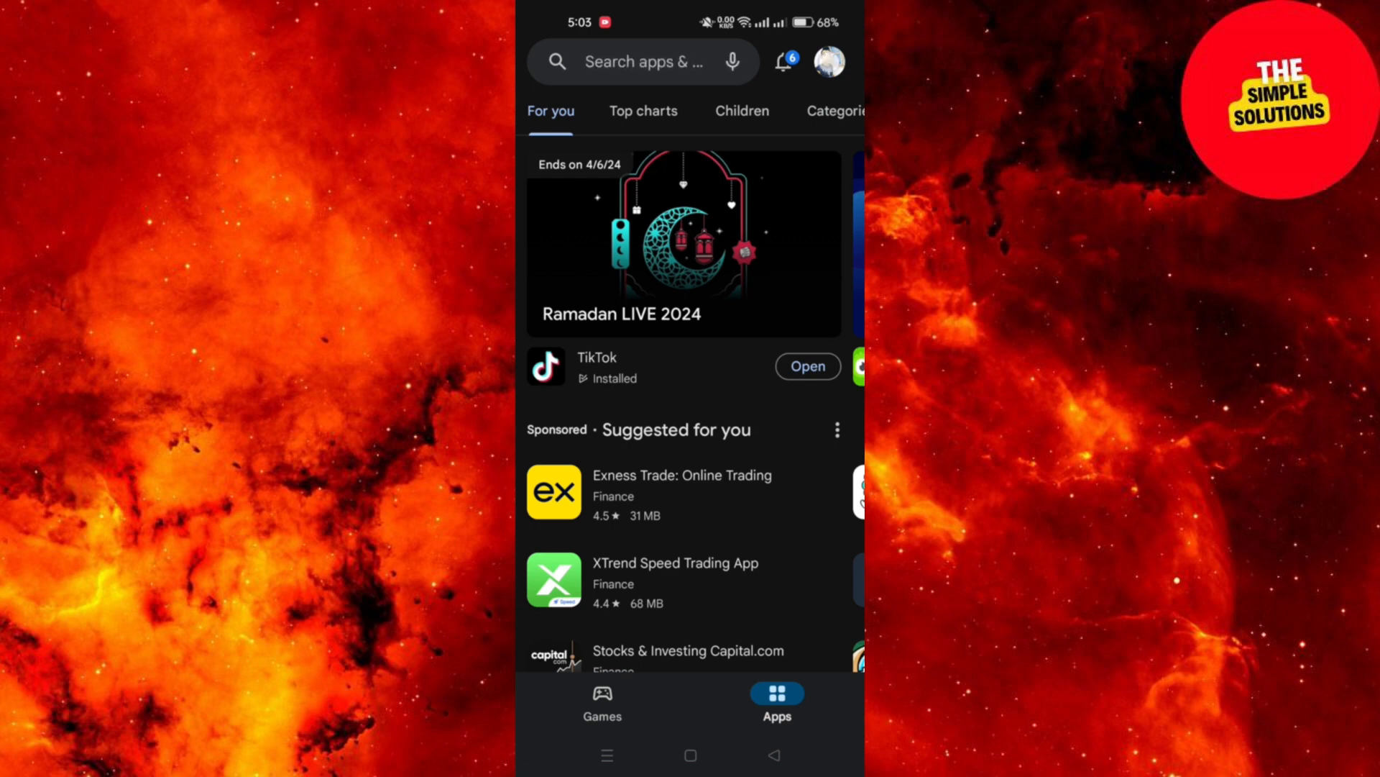
{"action": "left_click", "coordinate": [827, 62]}
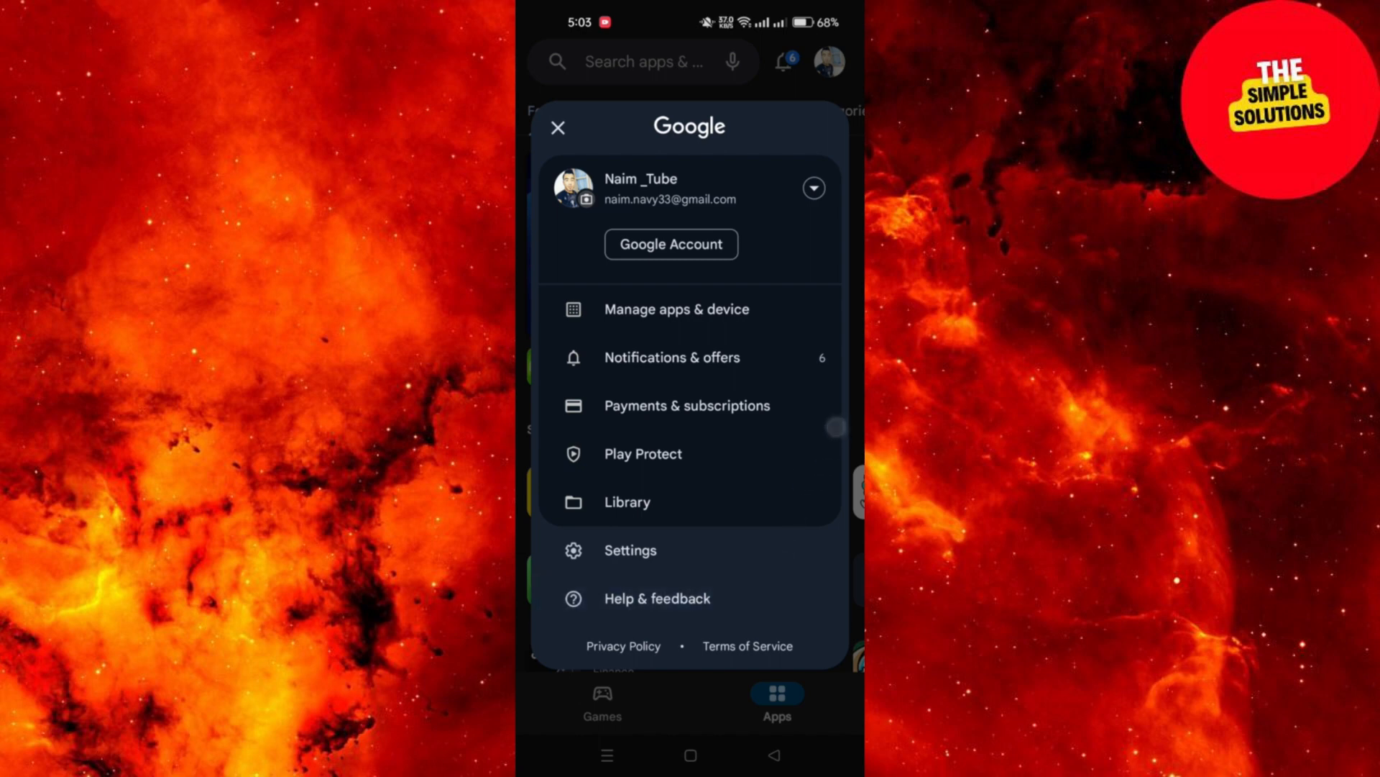
{"action": "left_click", "coordinate": [657, 598]}
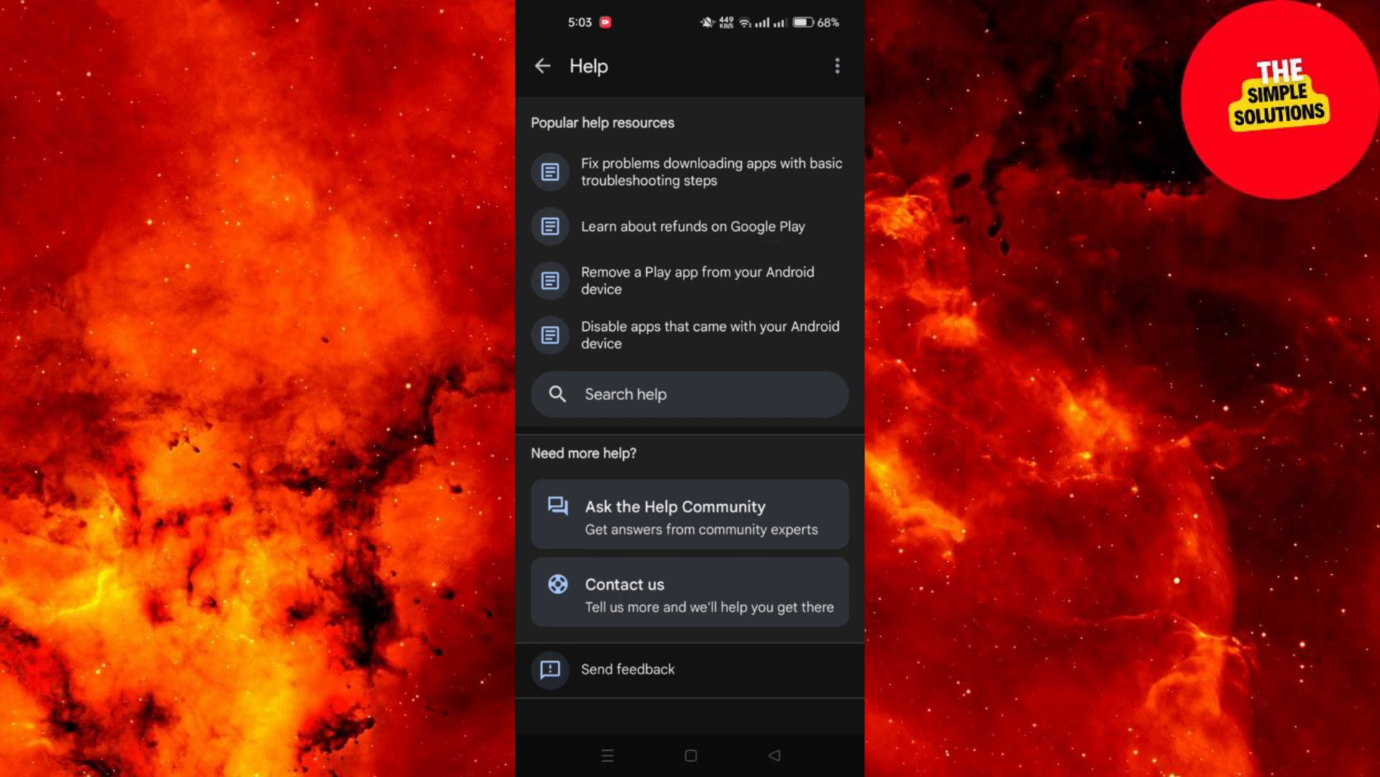
Step: Read the help article 'Disable apps that came with your Android device'
{"action": "left_click", "coordinate": [696, 281]}
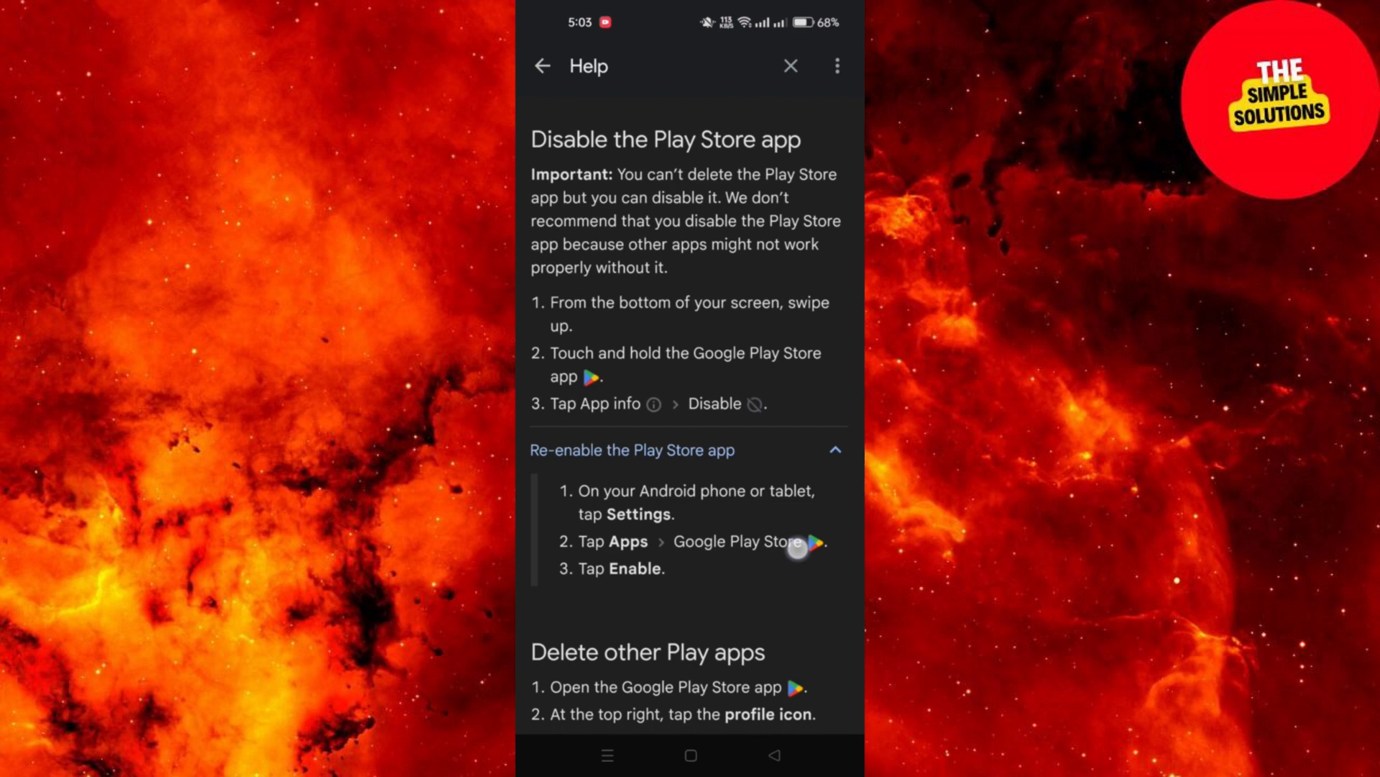
{"action": "scroll", "scroll_direction": "down", "scroll_amount": 3}
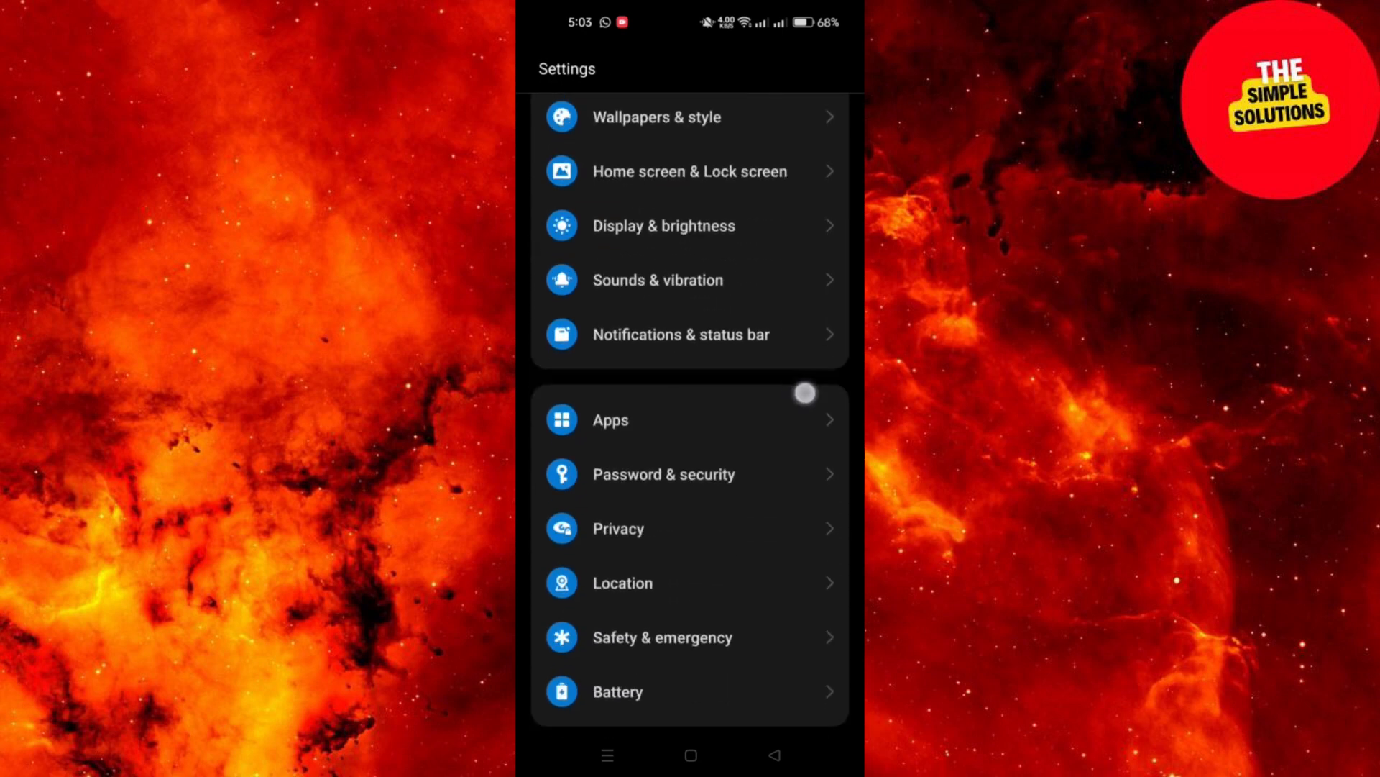
Step: Navigate Apps > App management and select YouTube to show its app info page
{"action": "left_click", "coordinate": [609, 419]}
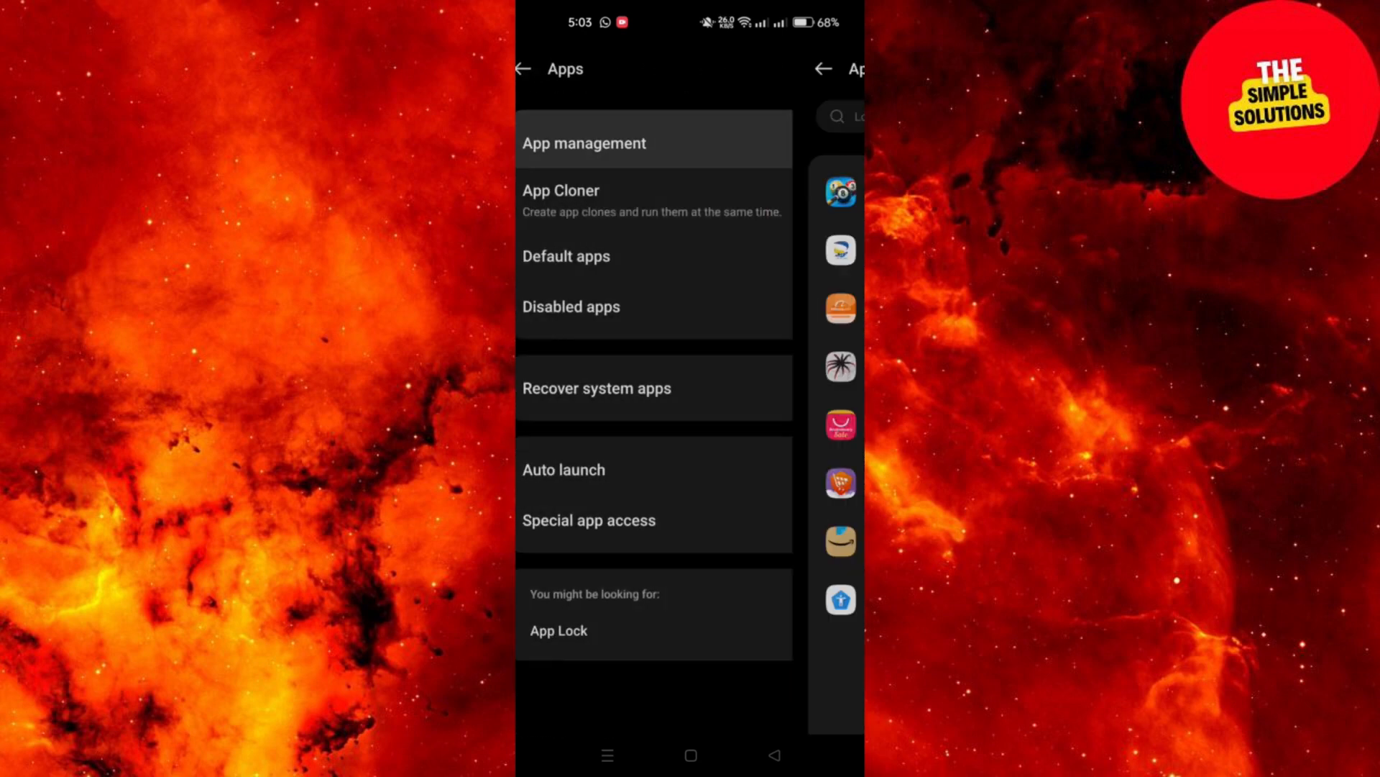
{"action": "left_click", "coordinate": [584, 142]}
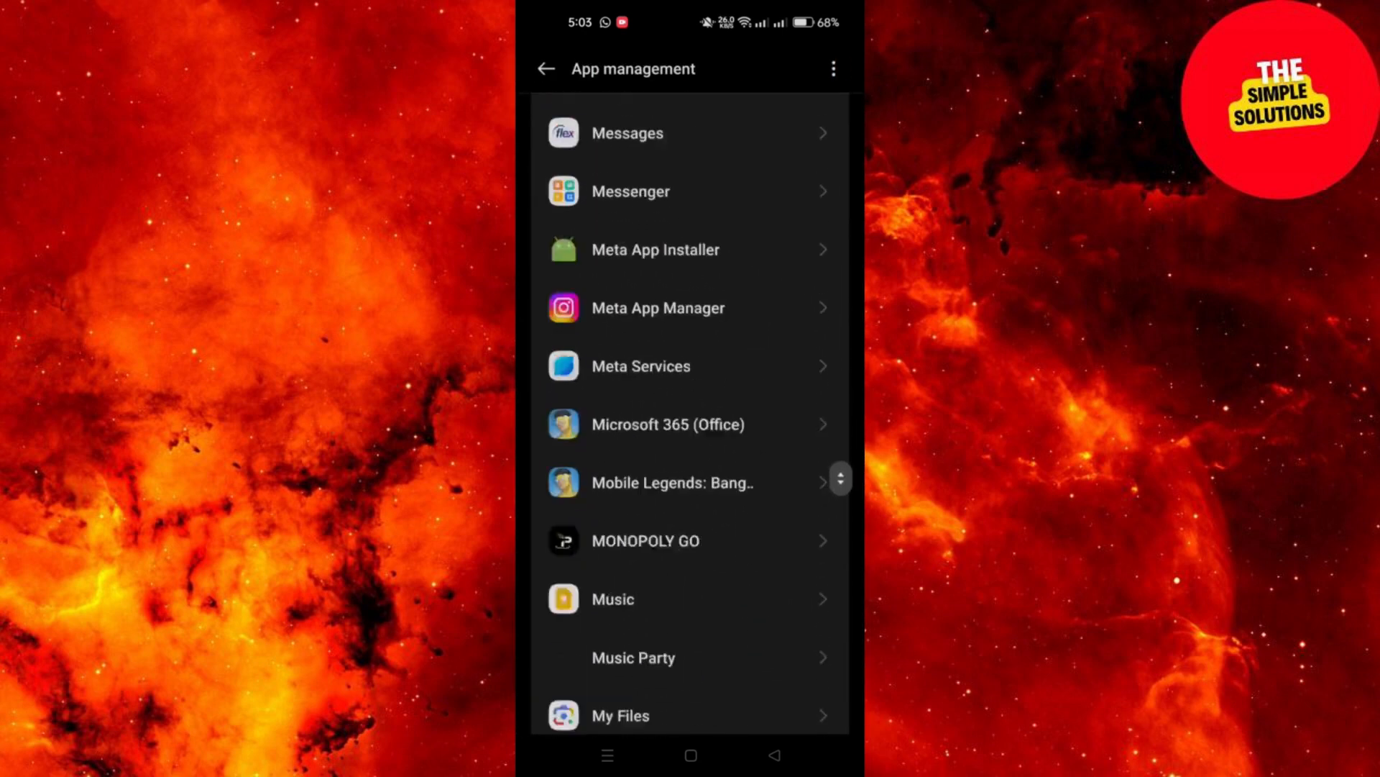
{"action": "scroll", "scroll_direction": "down", "scroll_amount": 3}
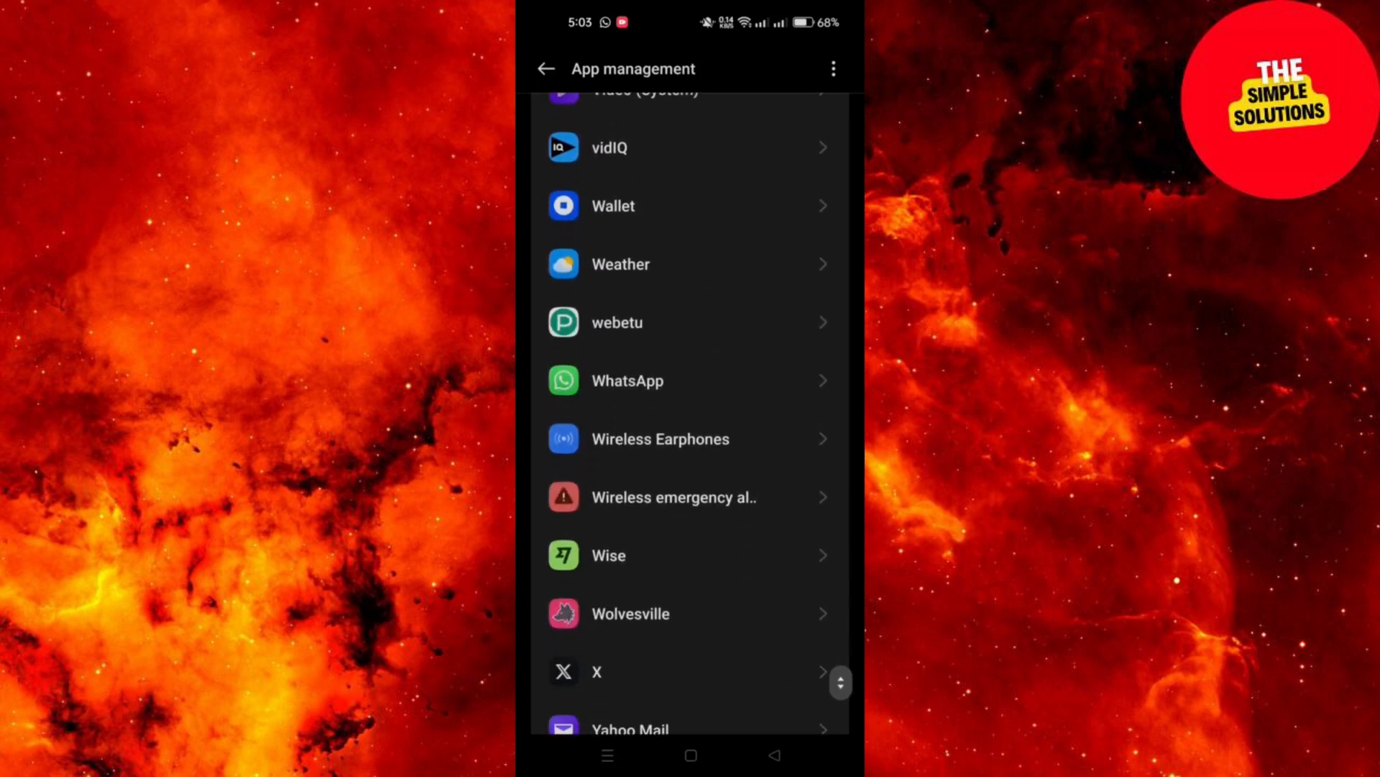
{"action": "scroll", "scroll_direction": "down", "scroll_amount": 3}
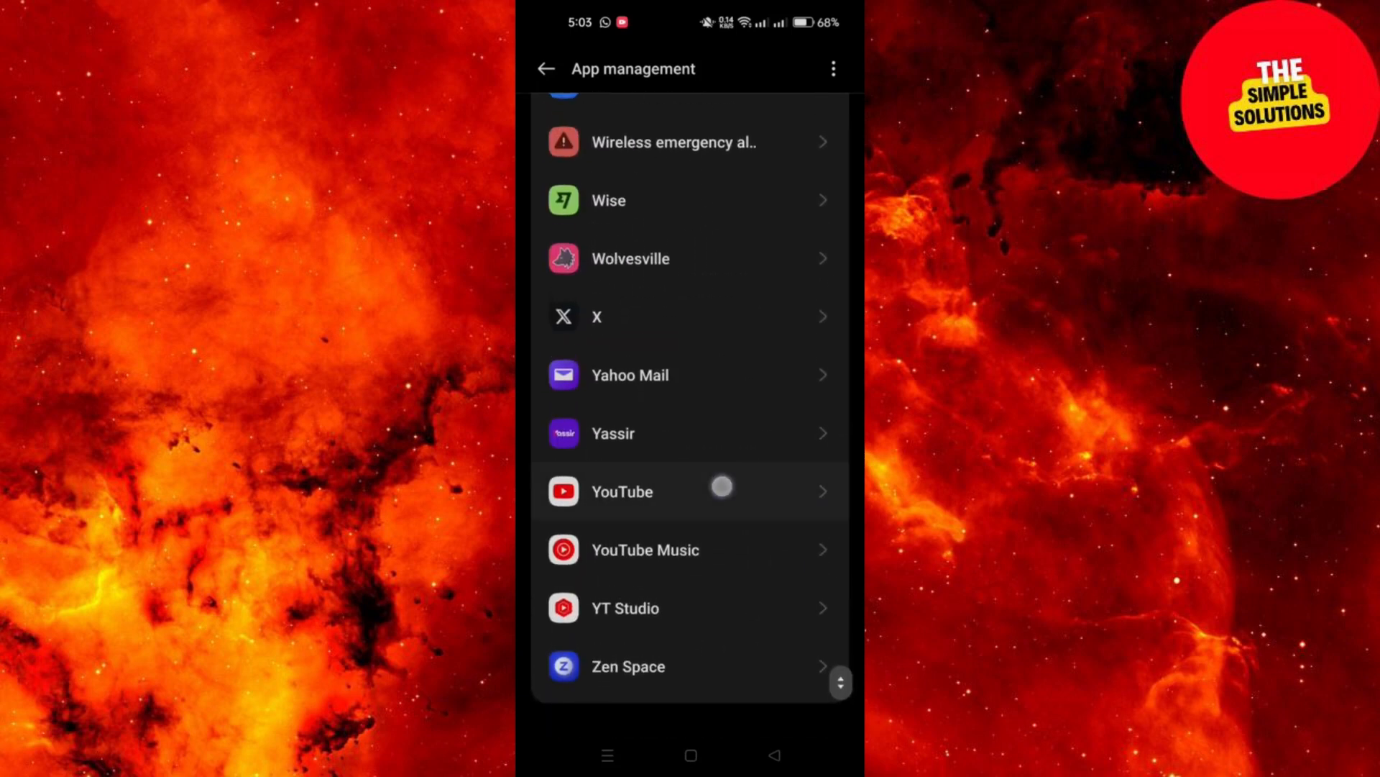
{"action": "left_click", "coordinate": [621, 492]}
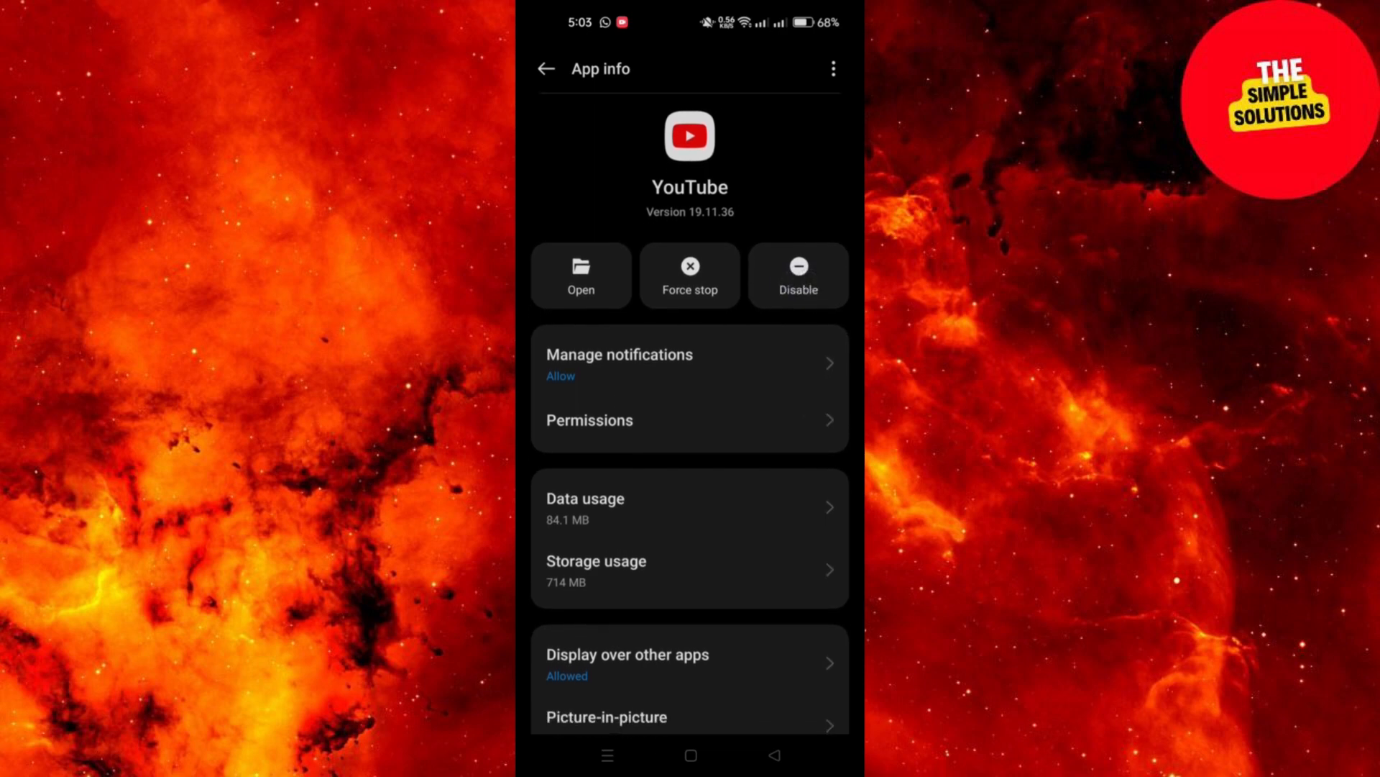
{"action": "left_click", "coordinate": [797, 274]}
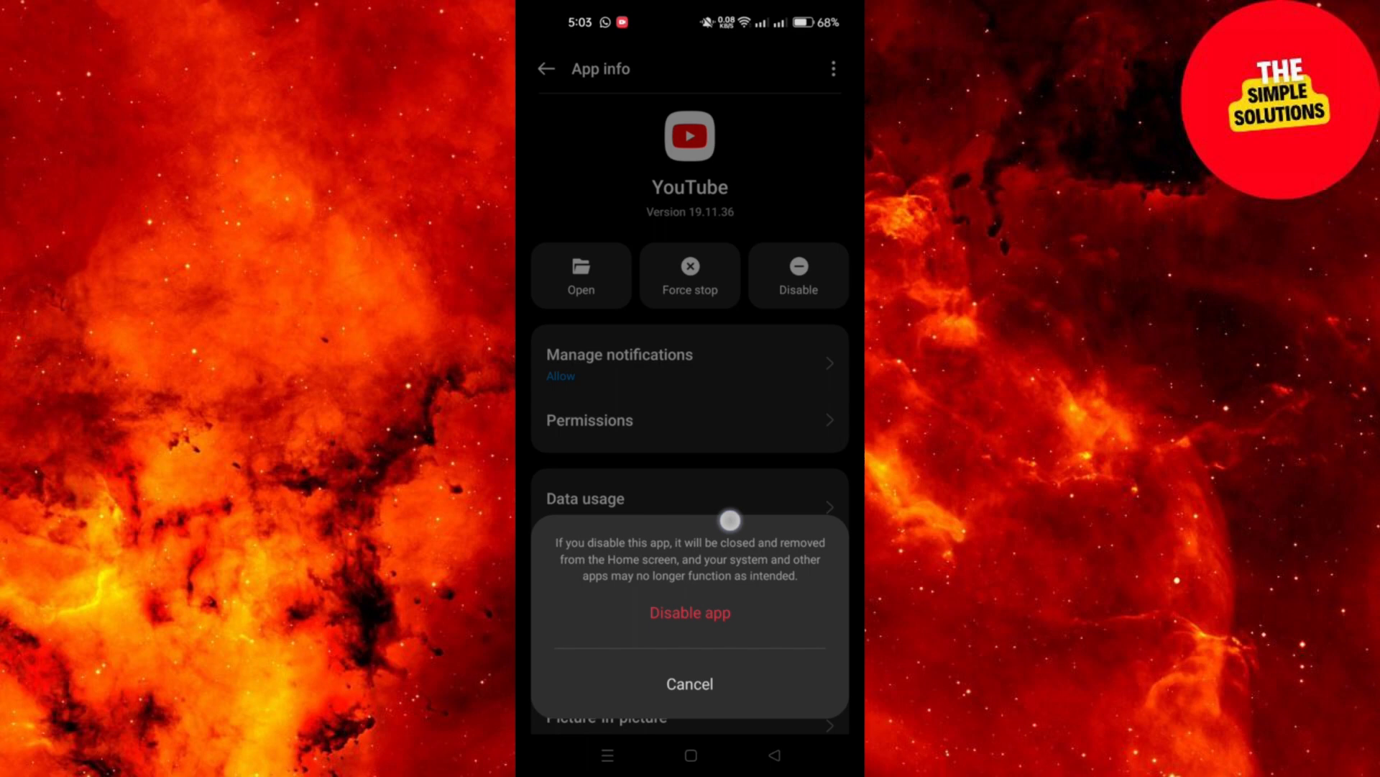
{"action": "left_click", "coordinate": [688, 683]}
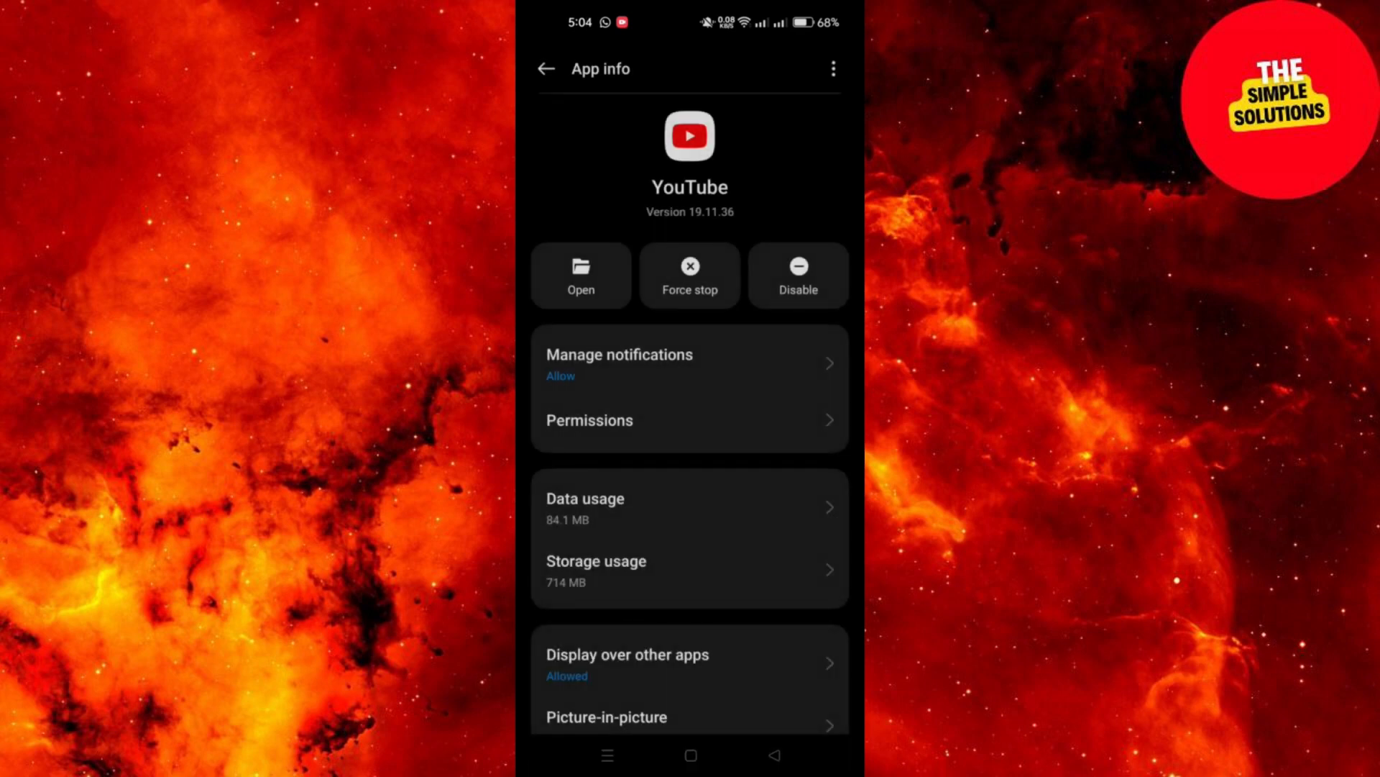
{"action": "scroll", "scroll_direction": "down", "scroll_amount": 3}
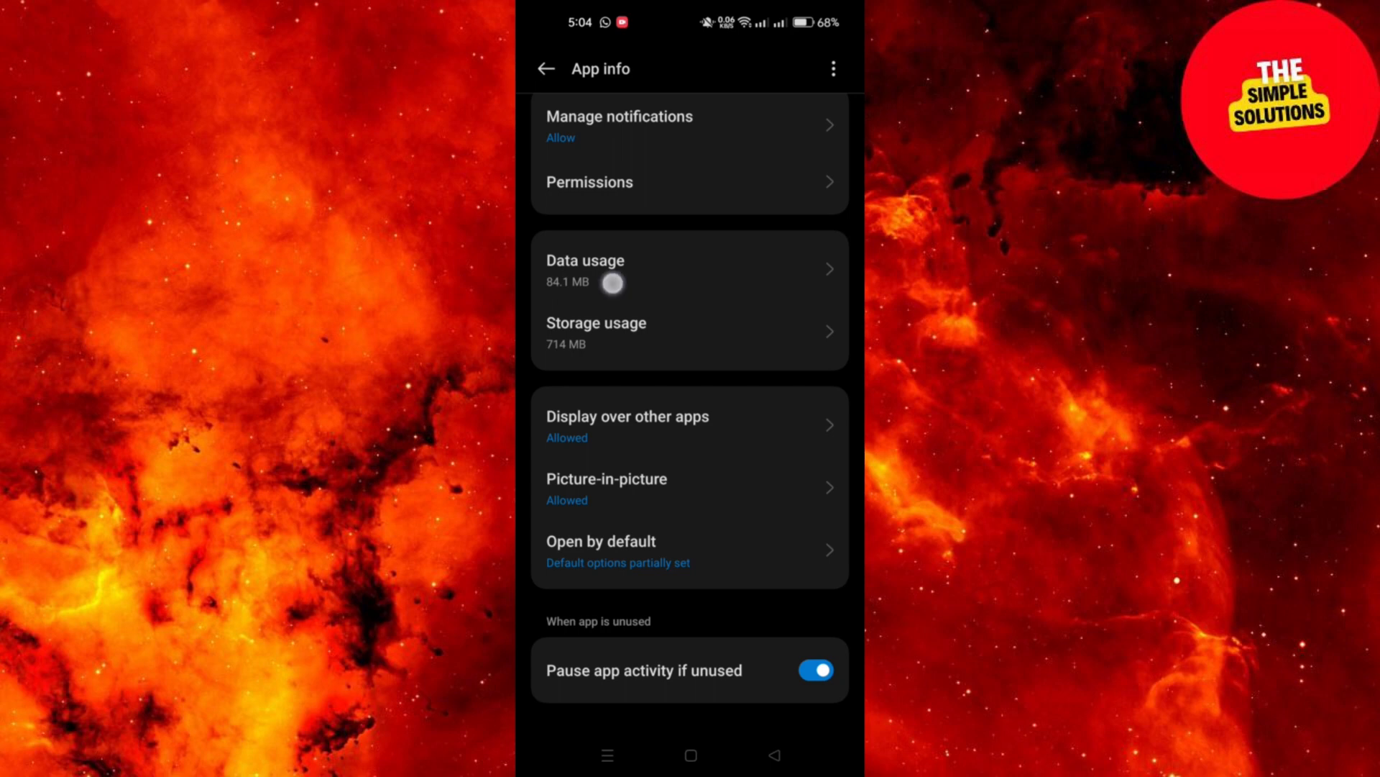
{"action": "scroll", "scroll_direction": "down", "scroll_amount": 3}
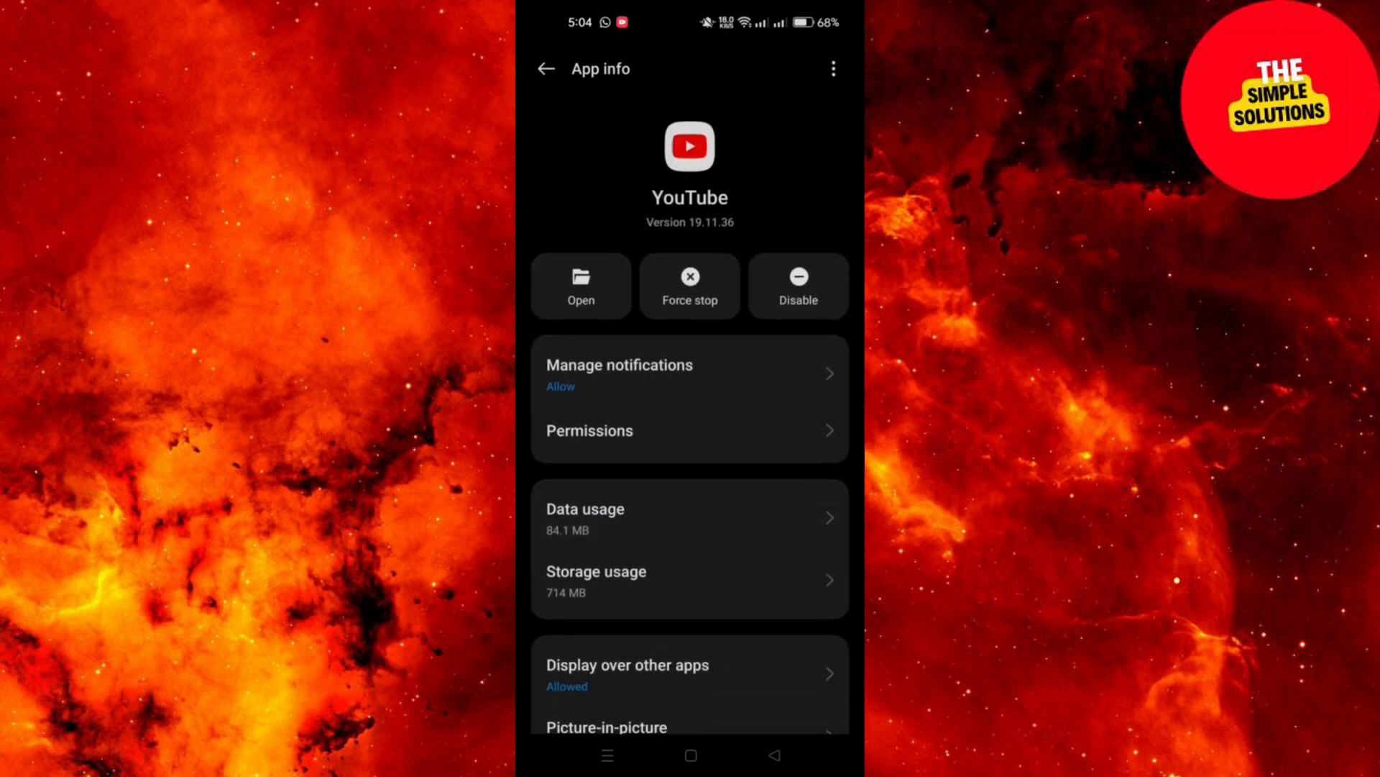
{"action": "left_click", "coordinate": [690, 286]}
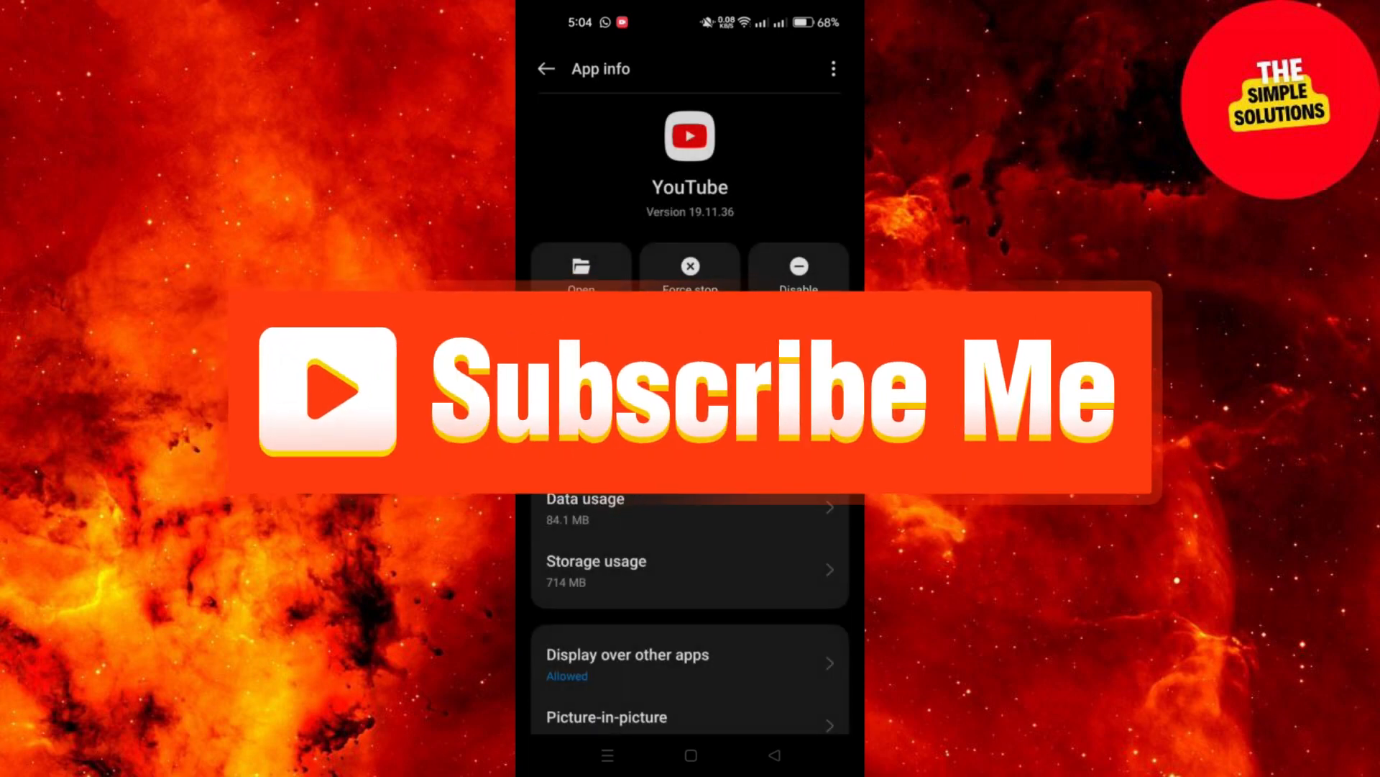
{"action": "scroll", "scroll_direction": "down", "scroll_amount": 3}
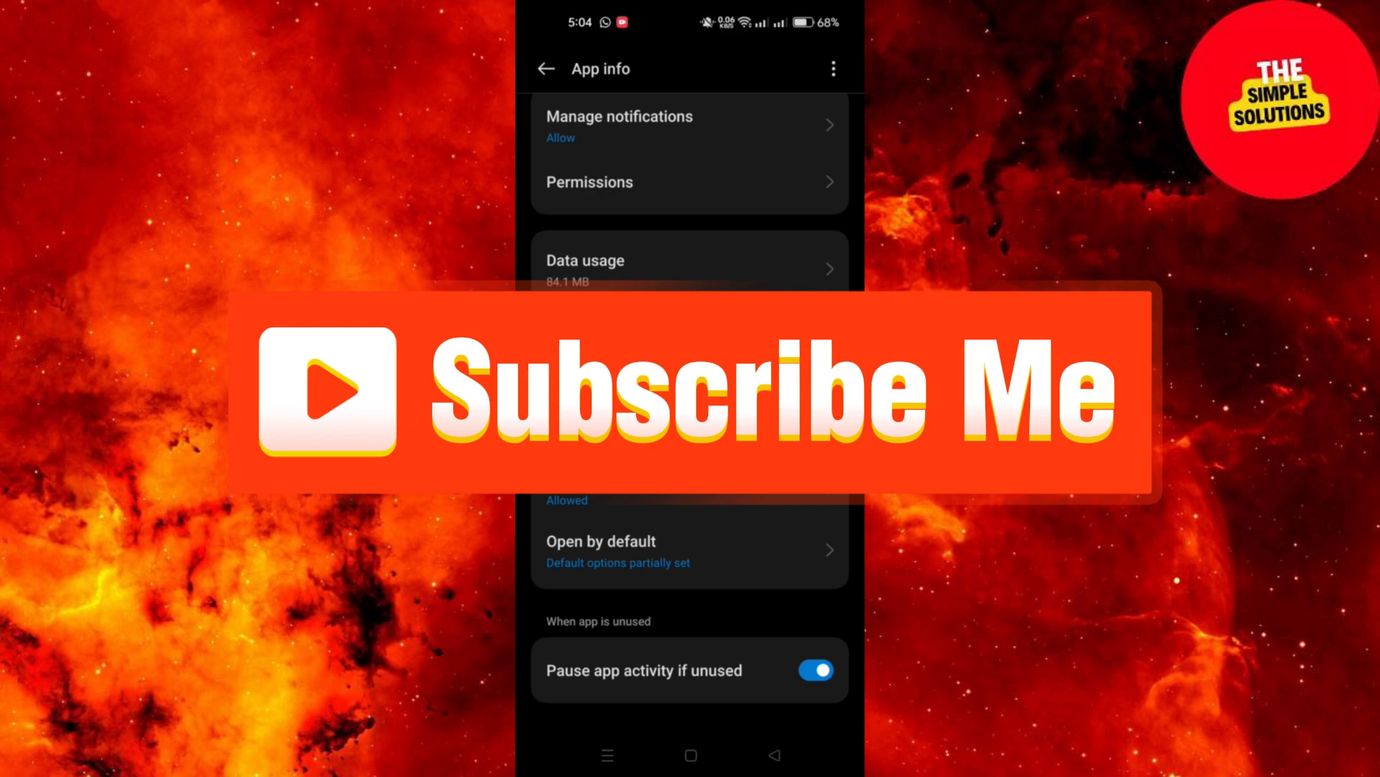